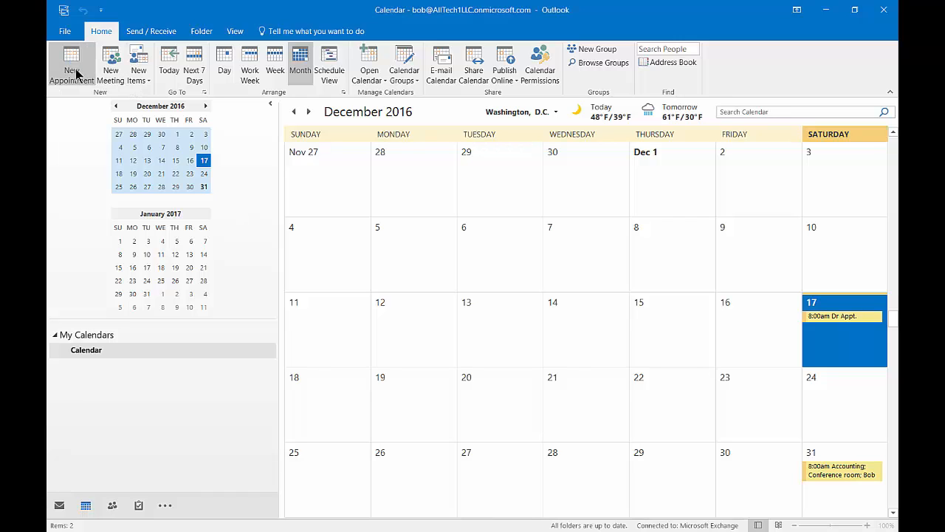
mouse_move(109, 62)
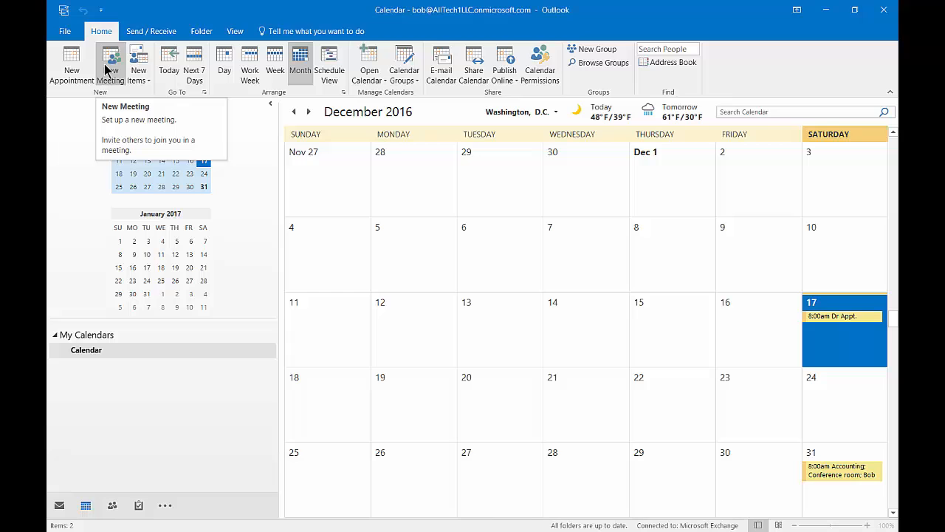
Start a new blank meeting invitation from the Home ribbon
click(109, 62)
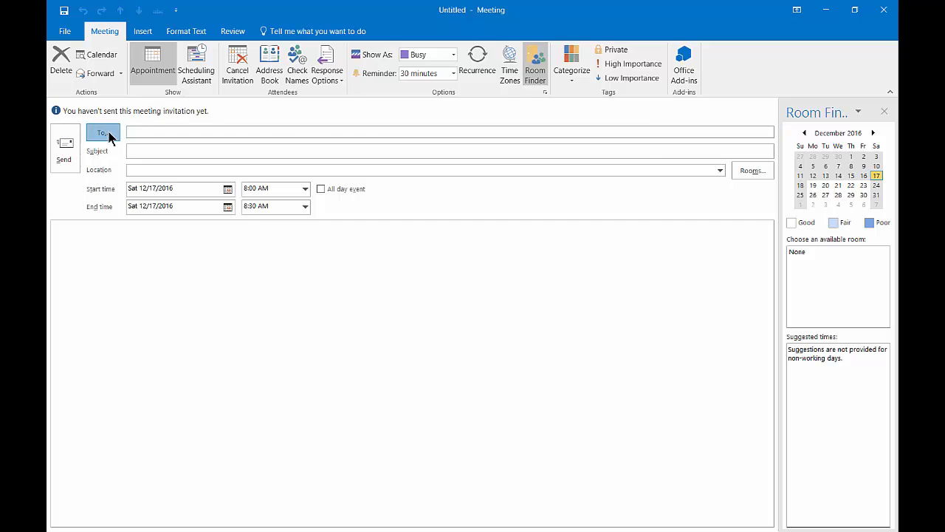
click(103, 133)
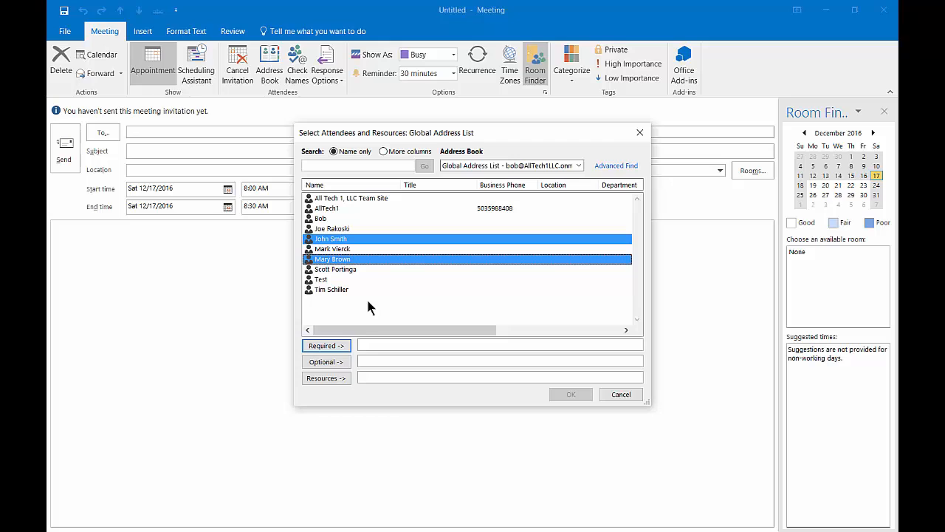
click(324, 345)
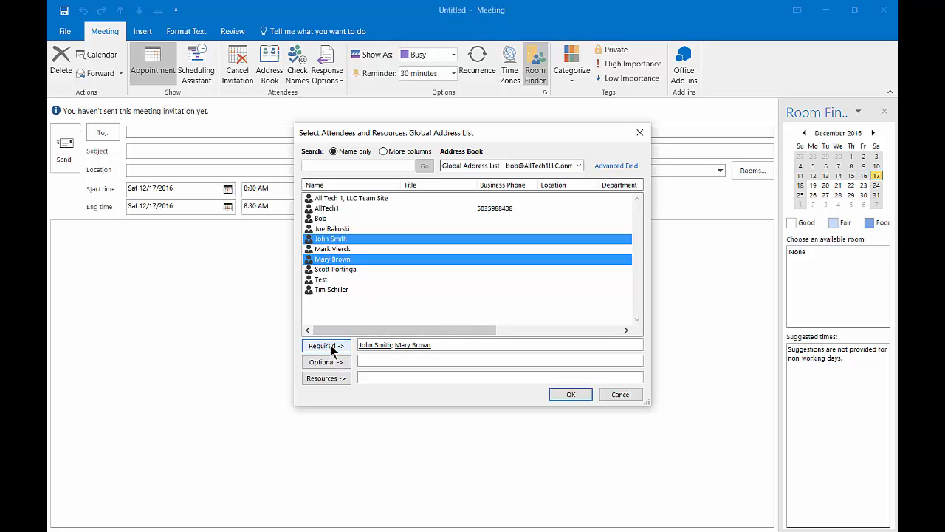
mouse_move(337, 275)
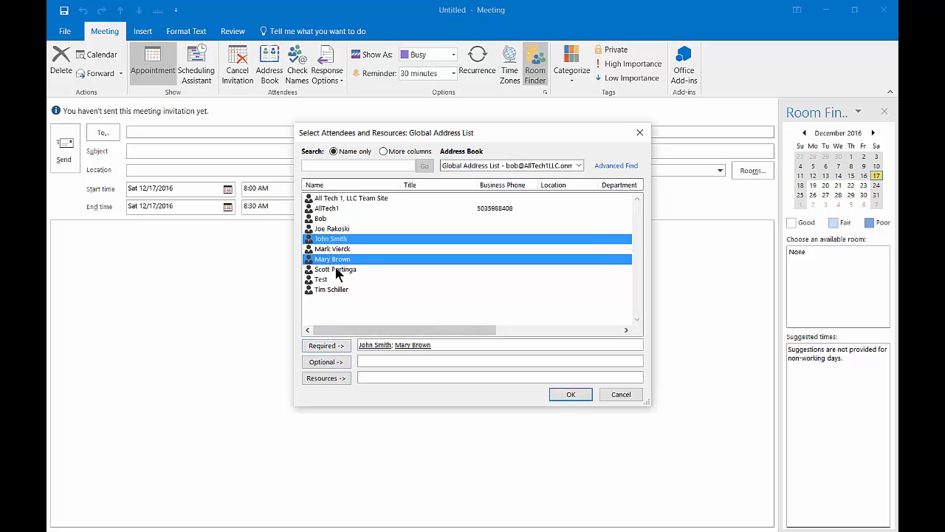
click(336, 269)
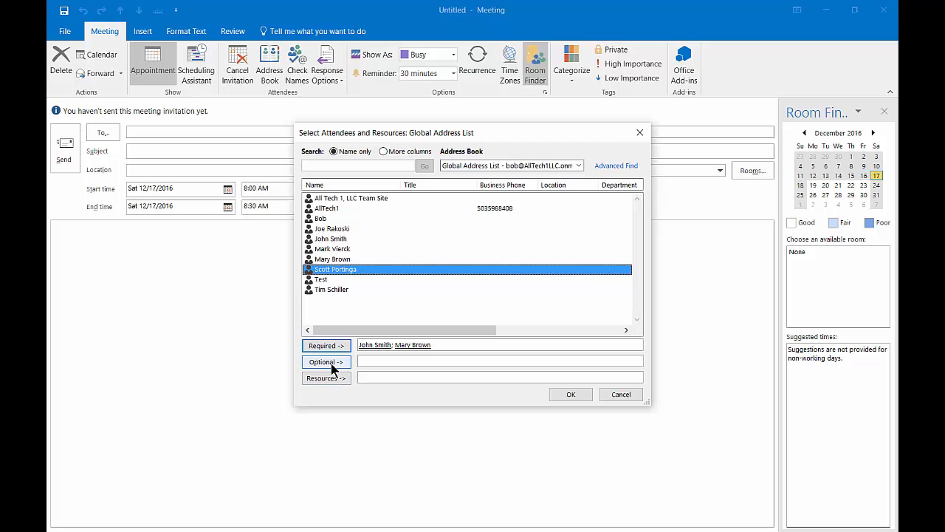
click(325, 361)
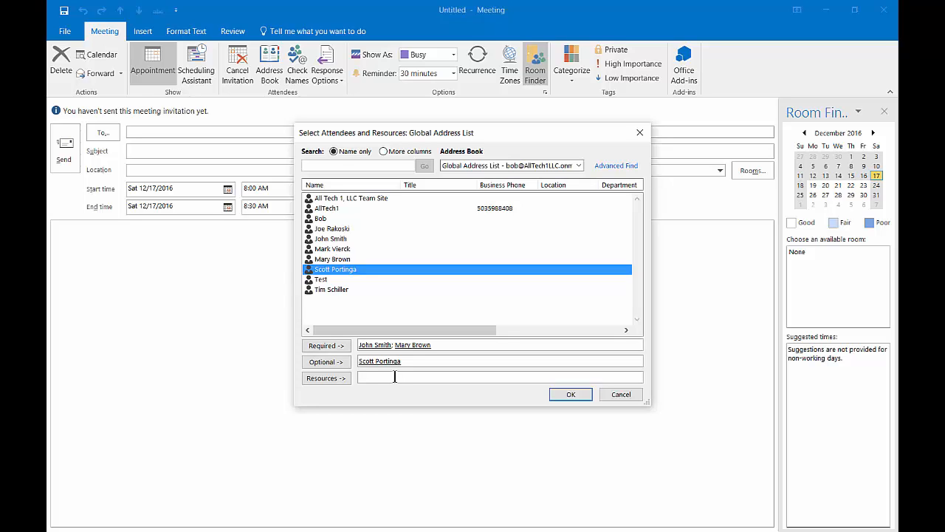
mouse_move(516, 416)
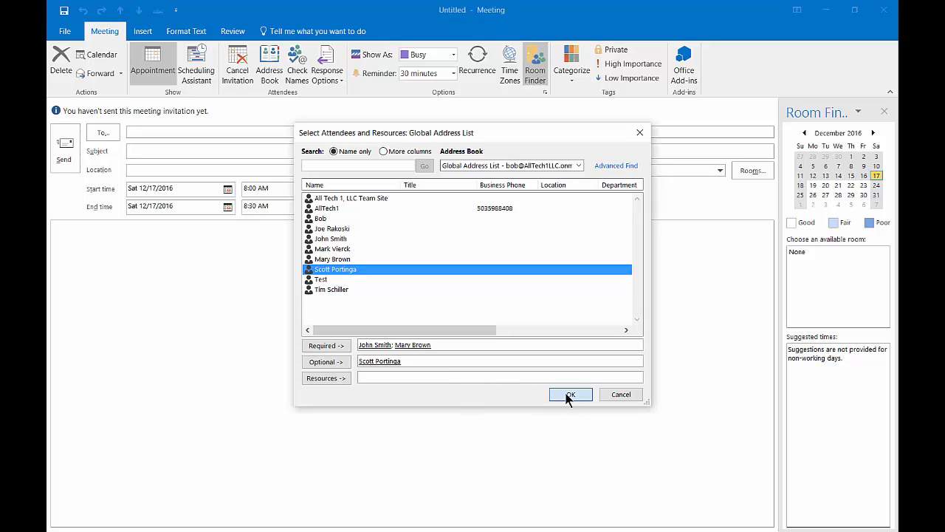
click(570, 393)
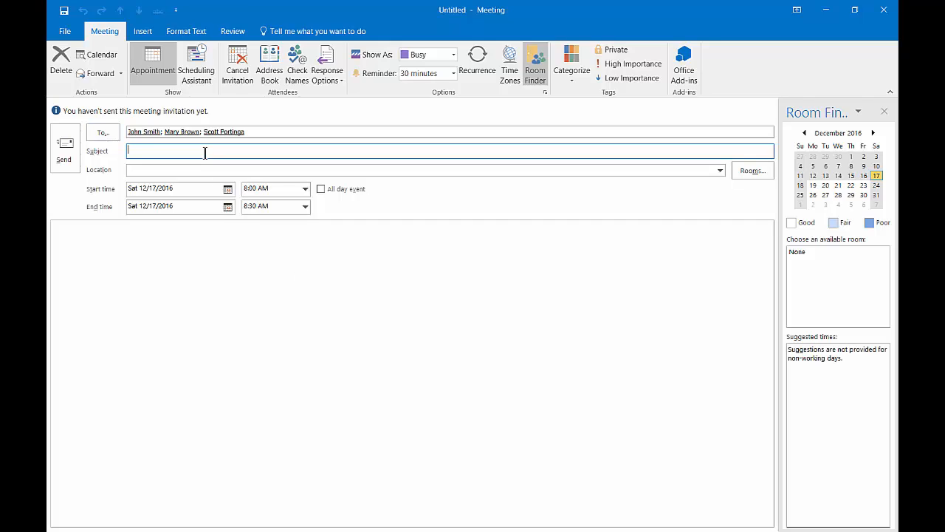
Title the meeting 'Accounting', date it 12/31/2016, and begin the location with 'Conf'
text(Accounting)
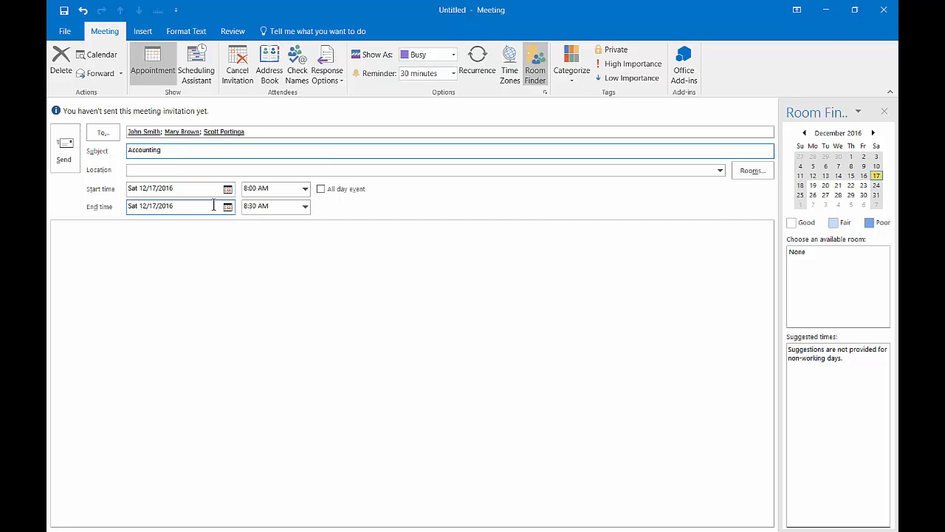
click(227, 298)
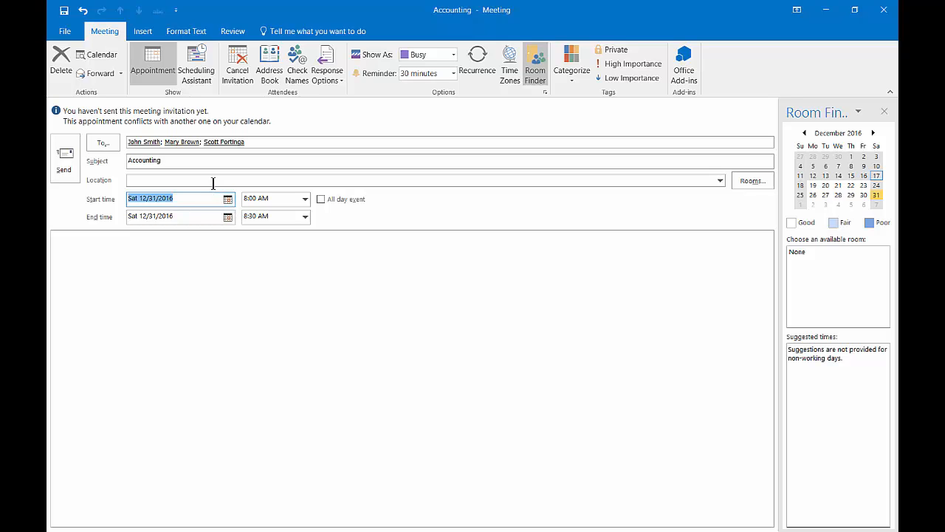
click(421, 180)
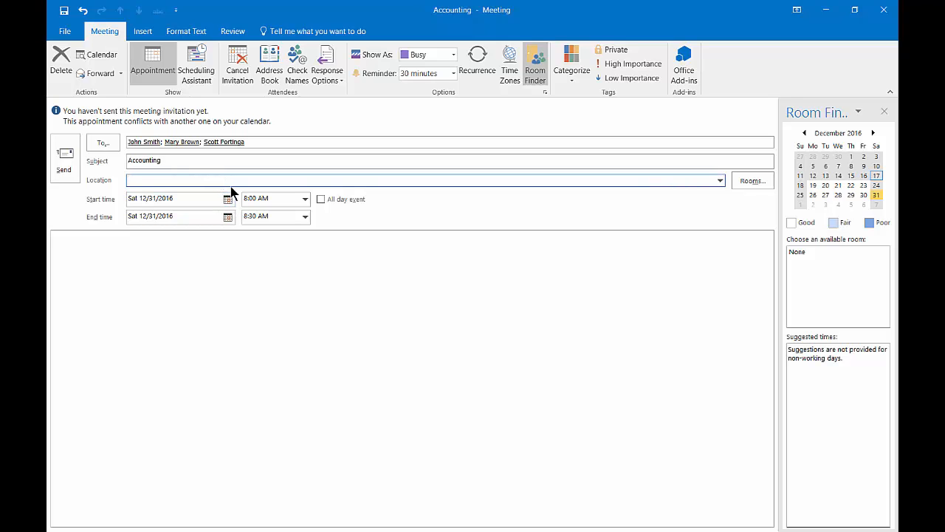
text(Conf)
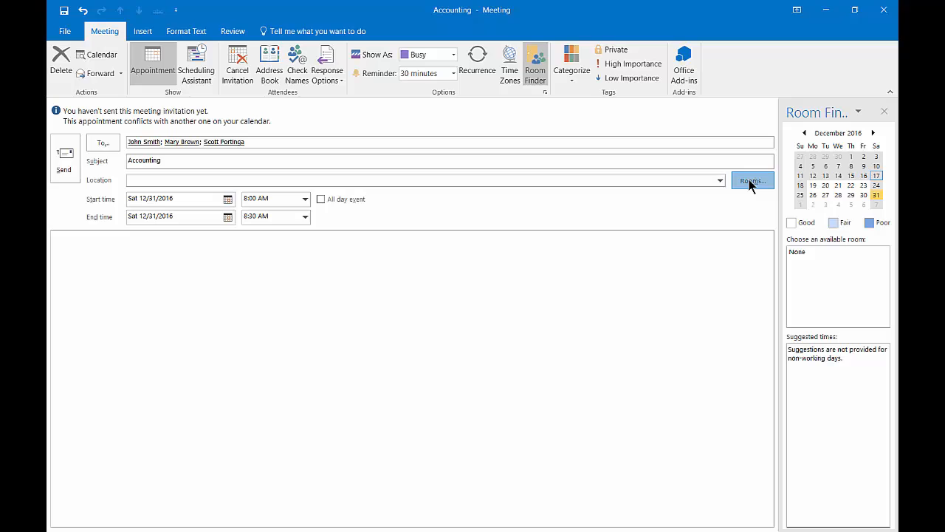
Book the Conference room as the meeting location from the Rooms list
click(752, 181)
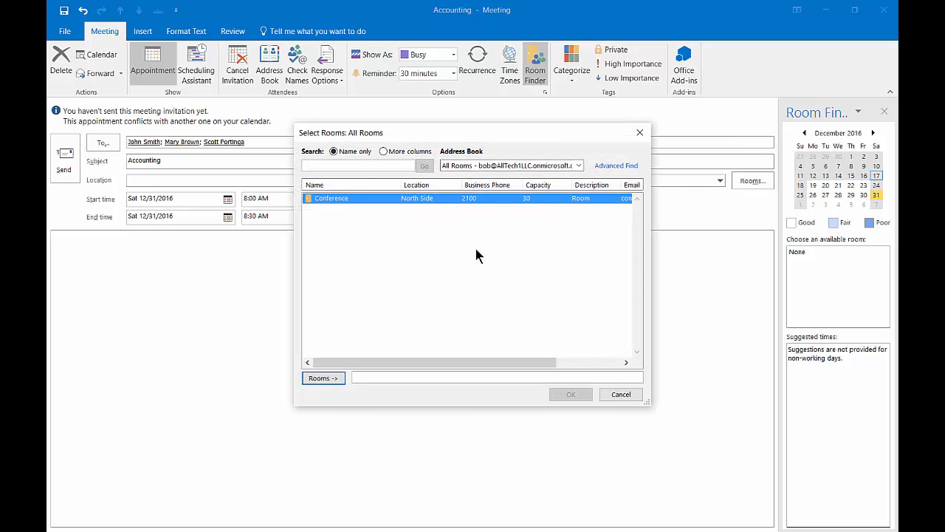
mouse_move(487, 265)
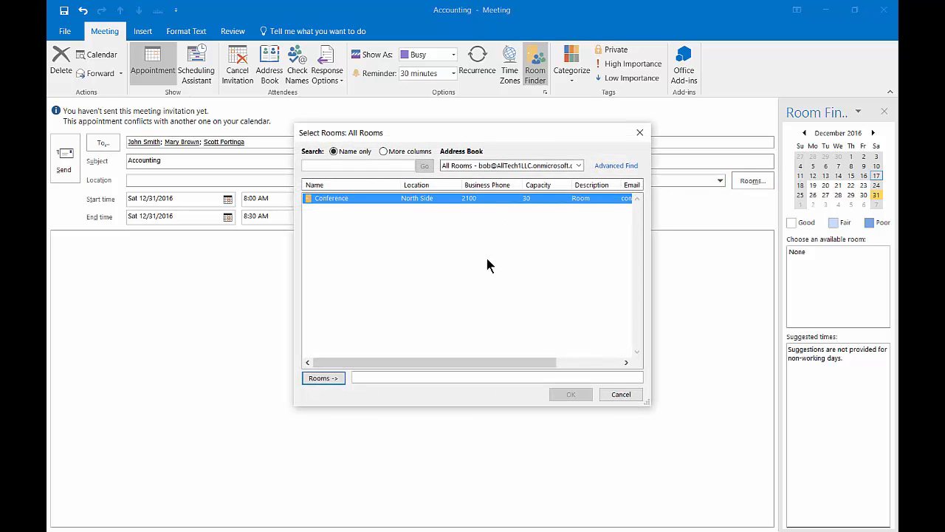
mouse_move(475, 302)
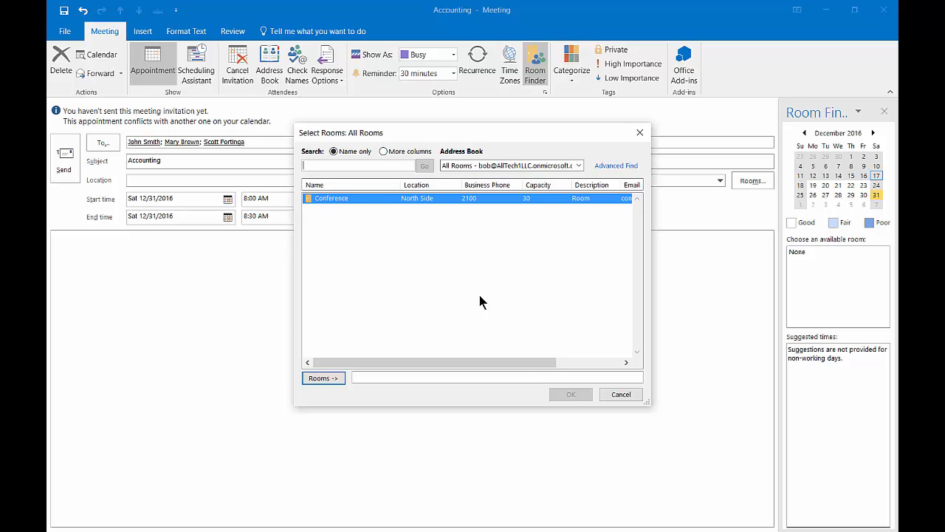
mouse_move(358, 198)
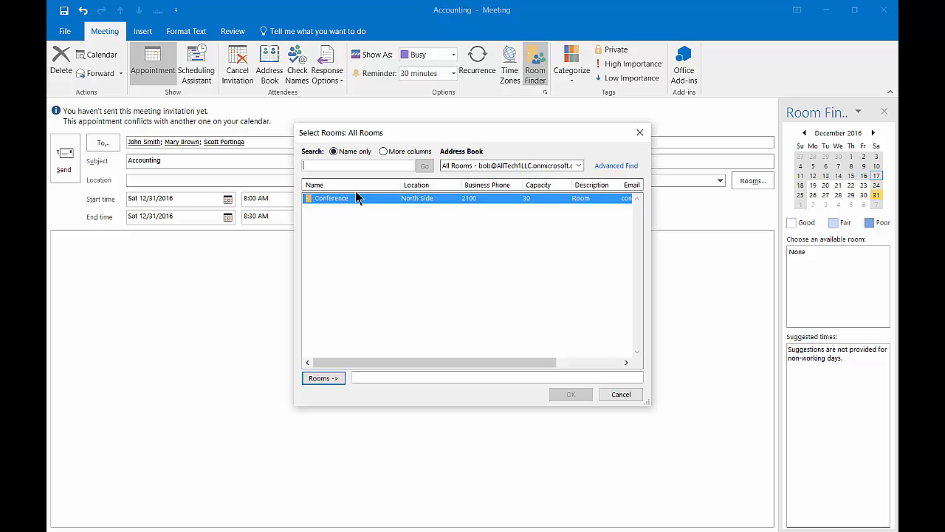
click(323, 378)
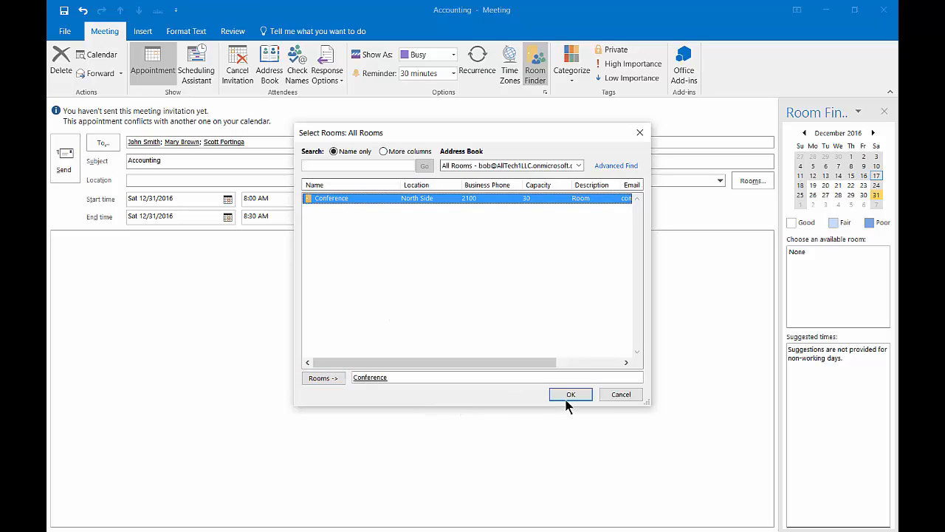
click(570, 393)
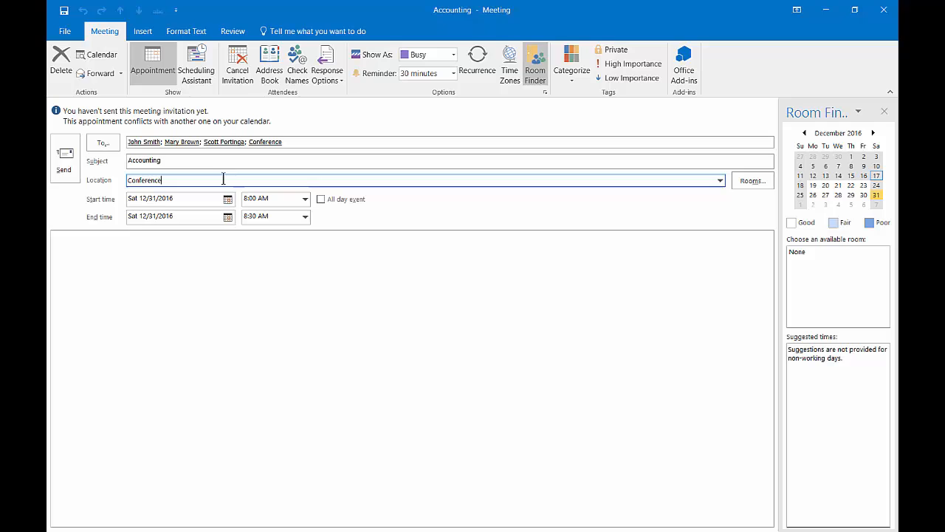
mouse_move(196, 65)
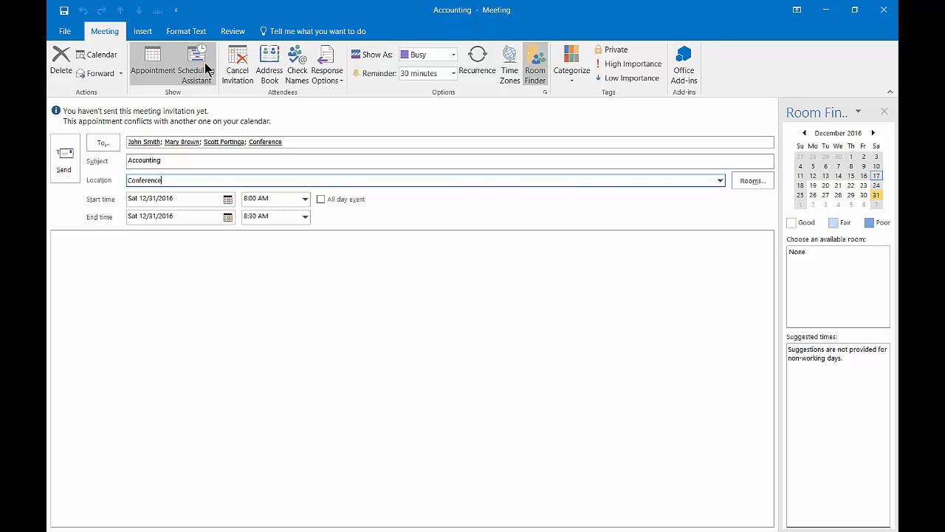
Show attendee and room availability in the Scheduling Assistant, dismissing the Address Book unchanged
click(197, 65)
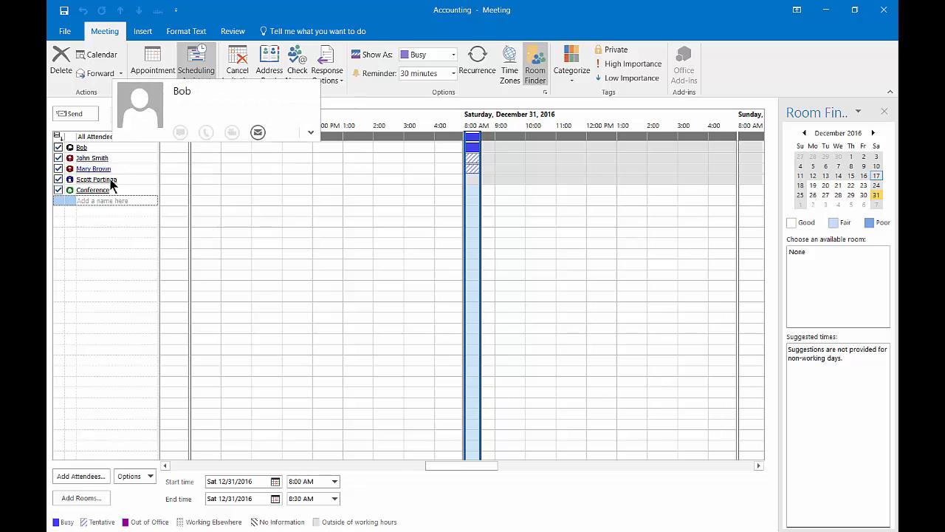
mouse_move(93, 169)
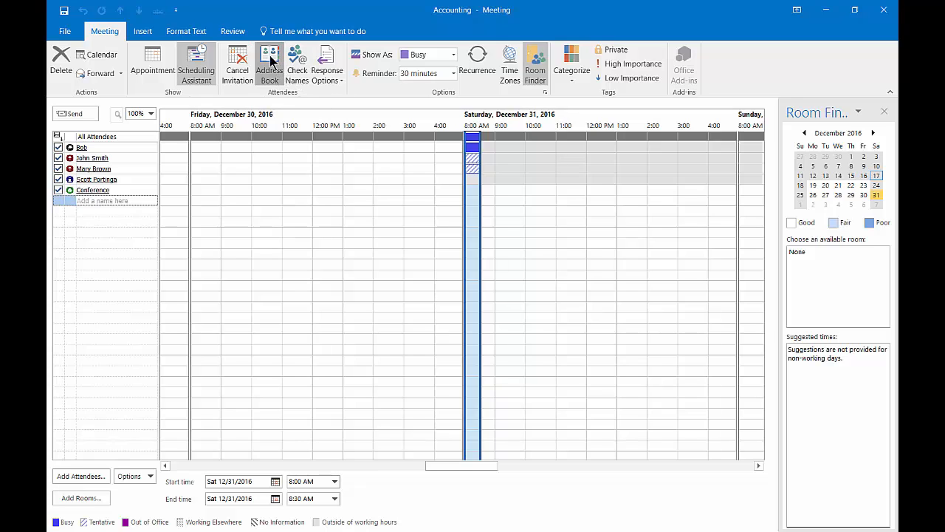
click(268, 65)
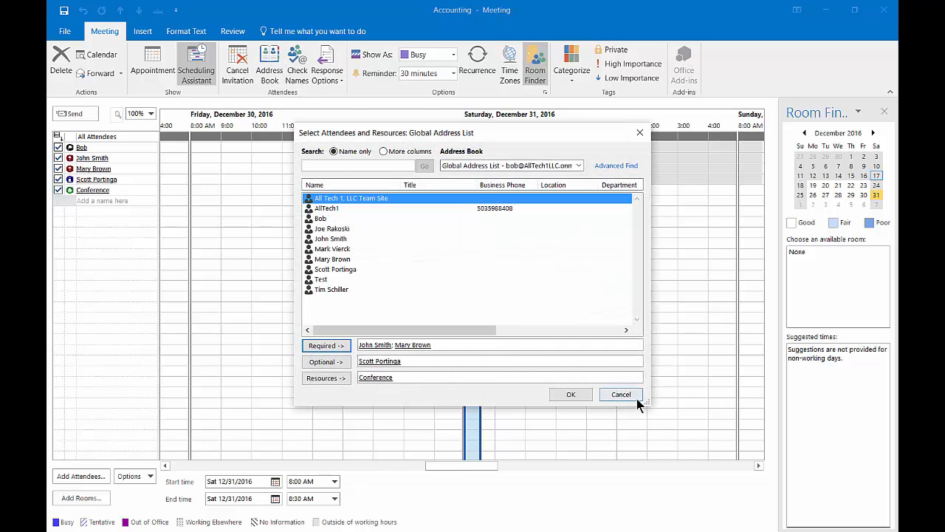
click(570, 393)
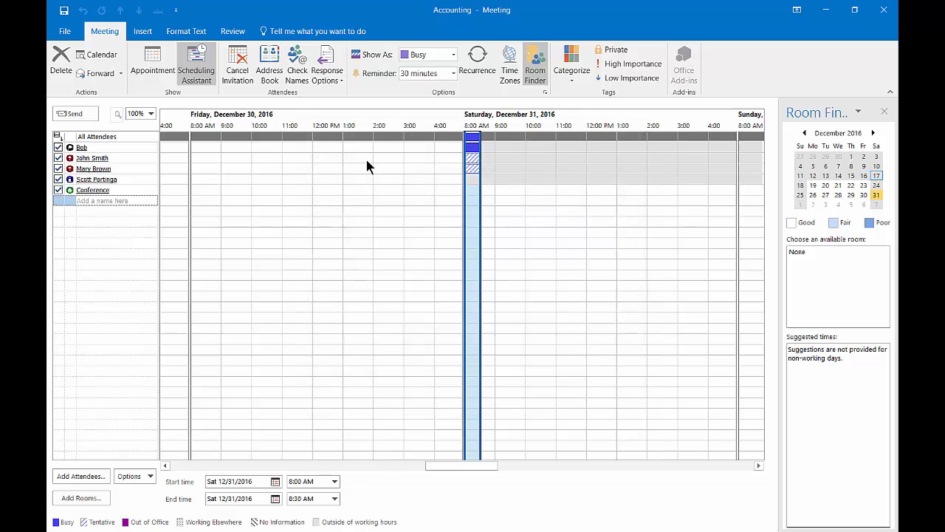
mouse_move(296, 60)
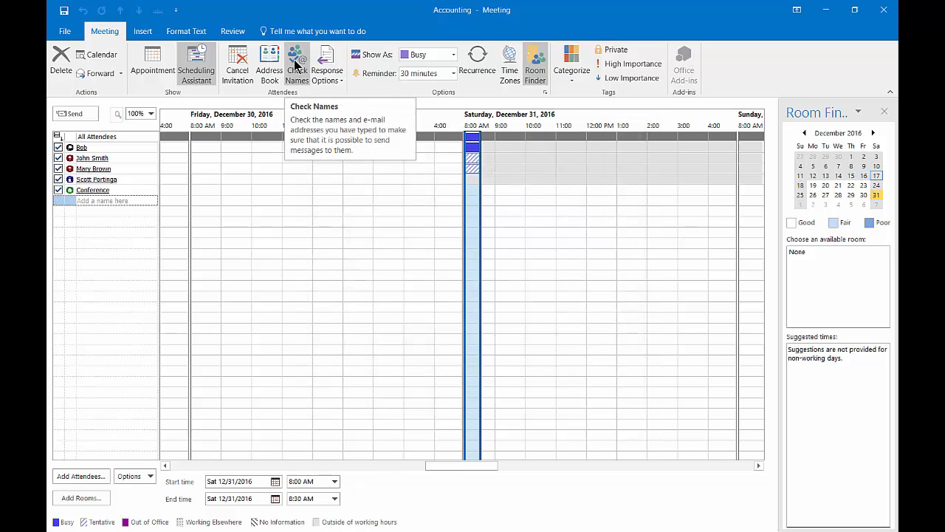
mouse_move(328, 71)
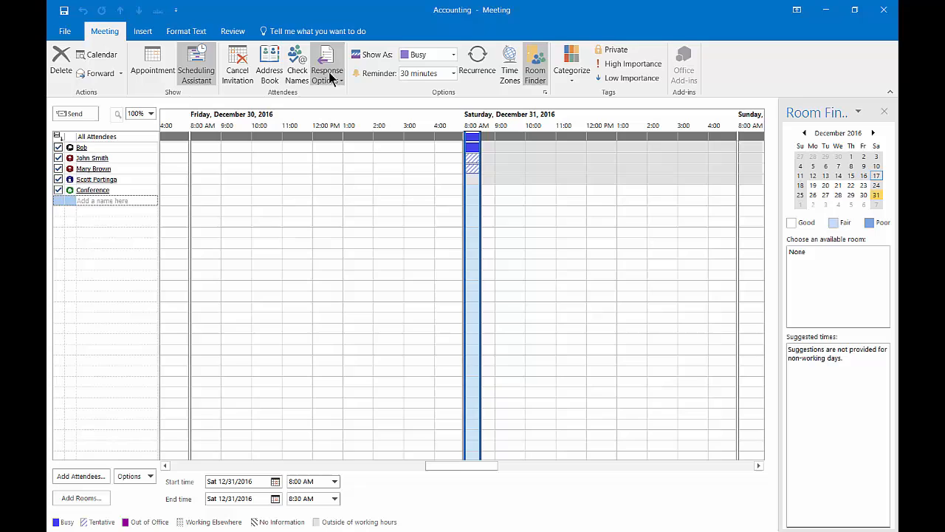
mouse_move(326, 66)
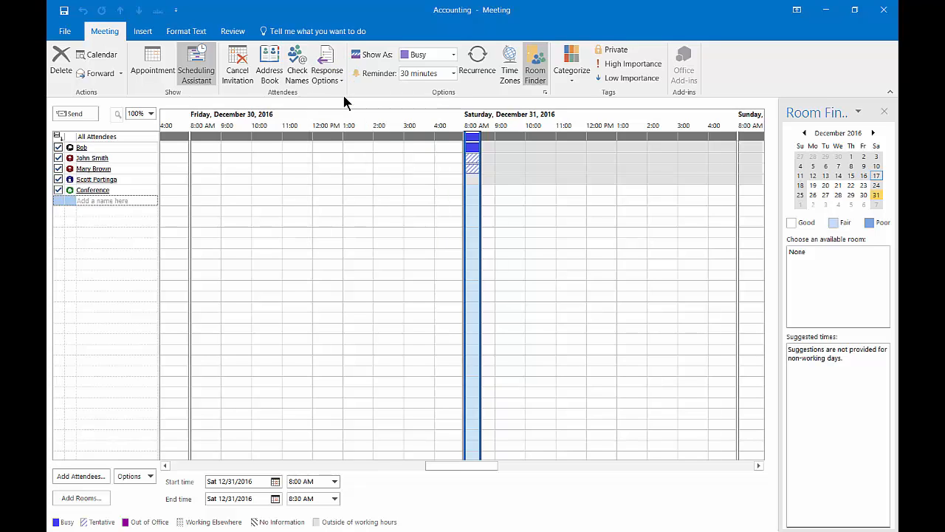
Review the response options and change the reminder from 30 minutes to 1 hour
click(326, 71)
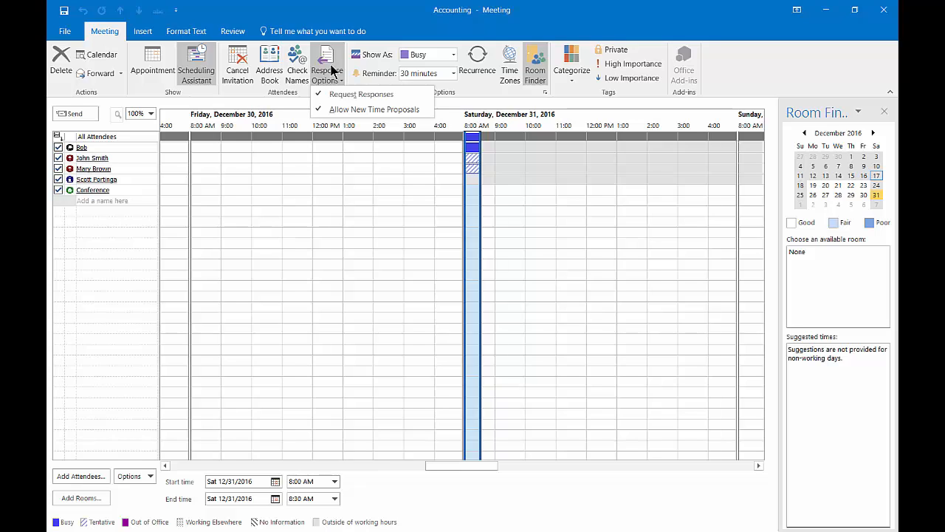
mouse_move(458, 60)
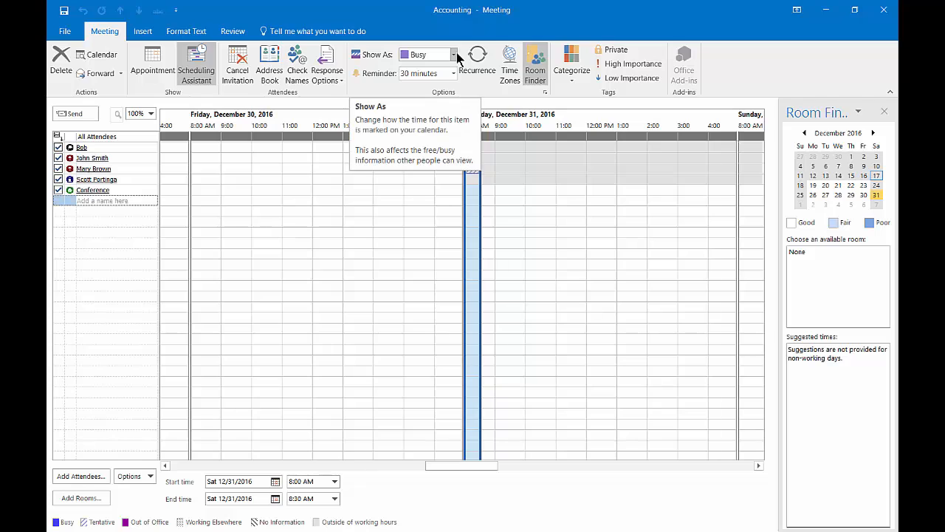
click(453, 74)
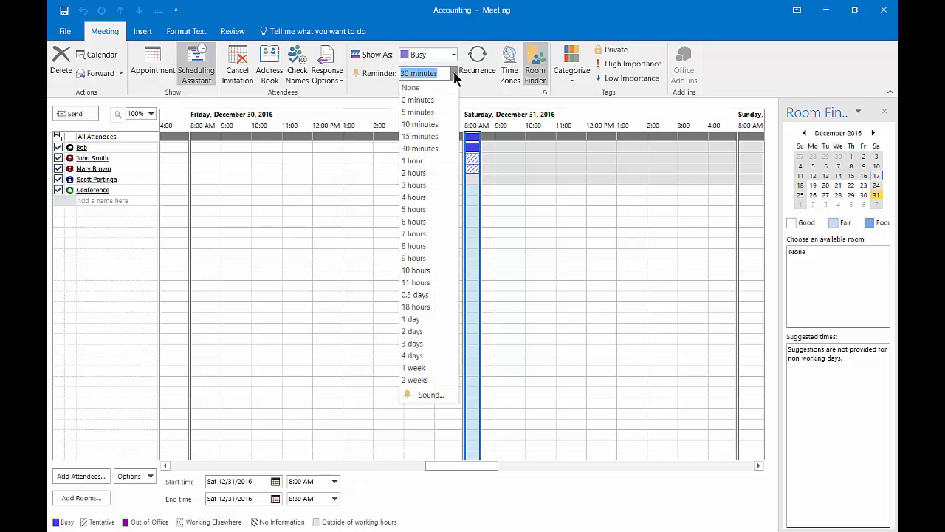
mouse_move(414, 159)
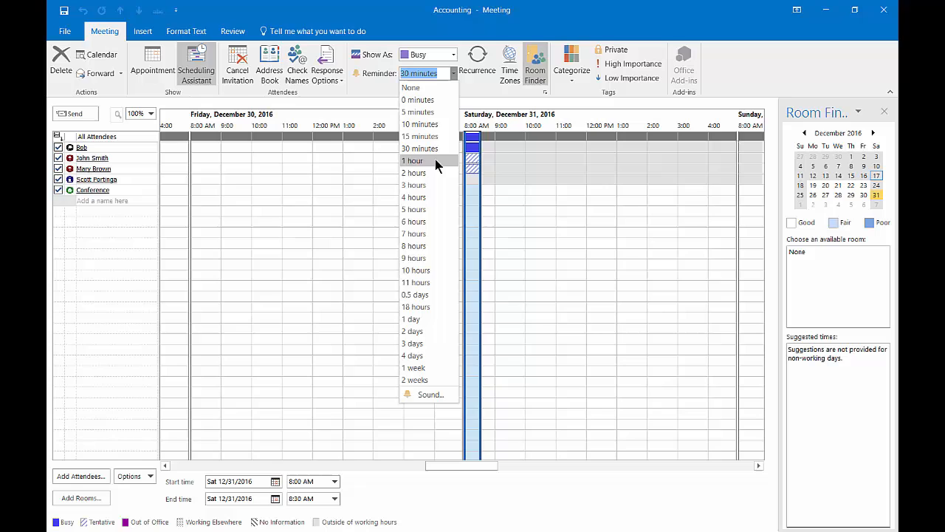
click(414, 160)
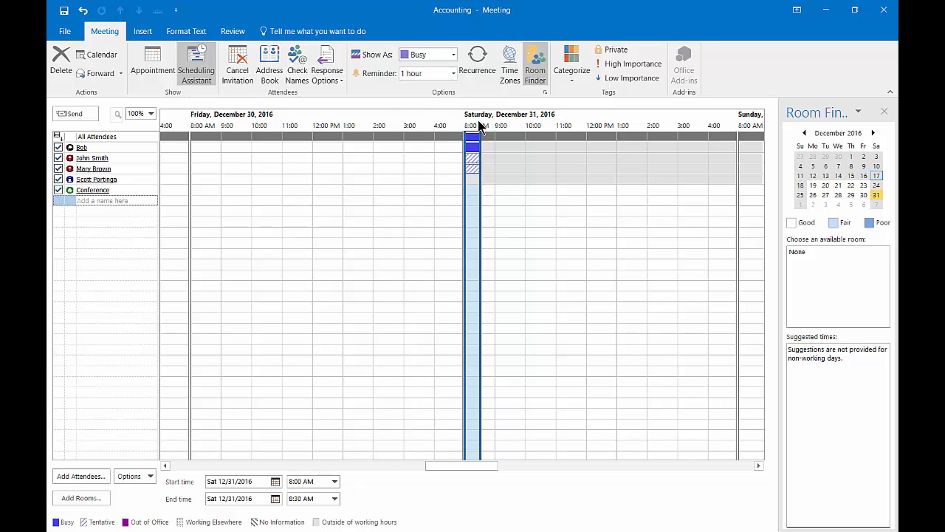
Make the meeting recur weekly on Saturday, ending after 10 occurrences
click(477, 62)
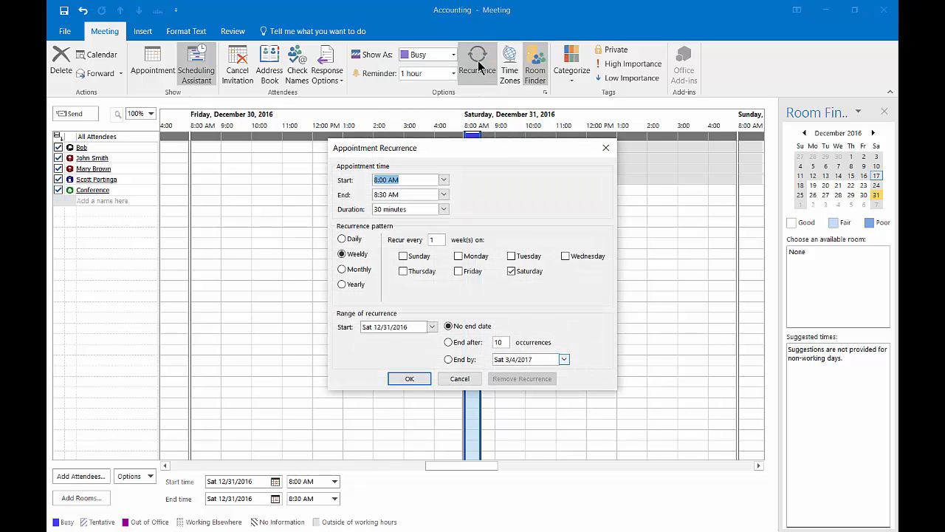
mouse_move(502, 293)
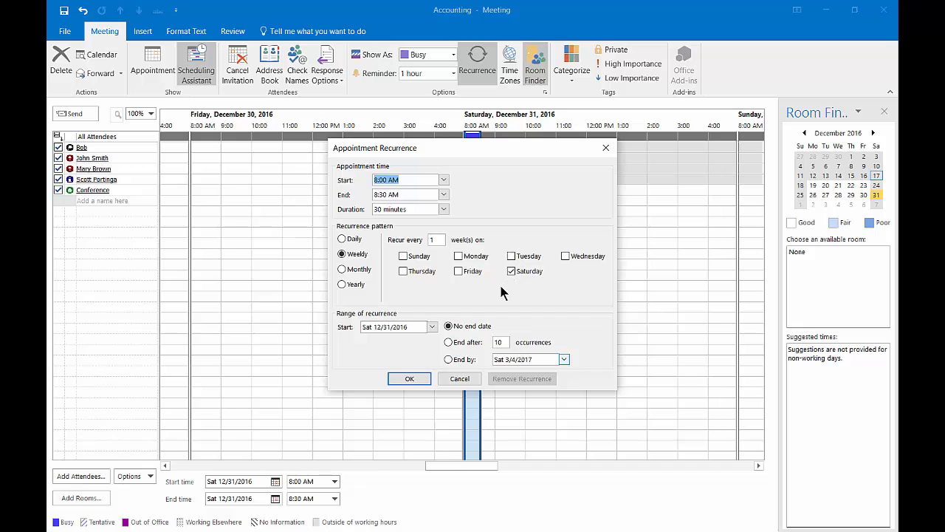
mouse_move(513, 279)
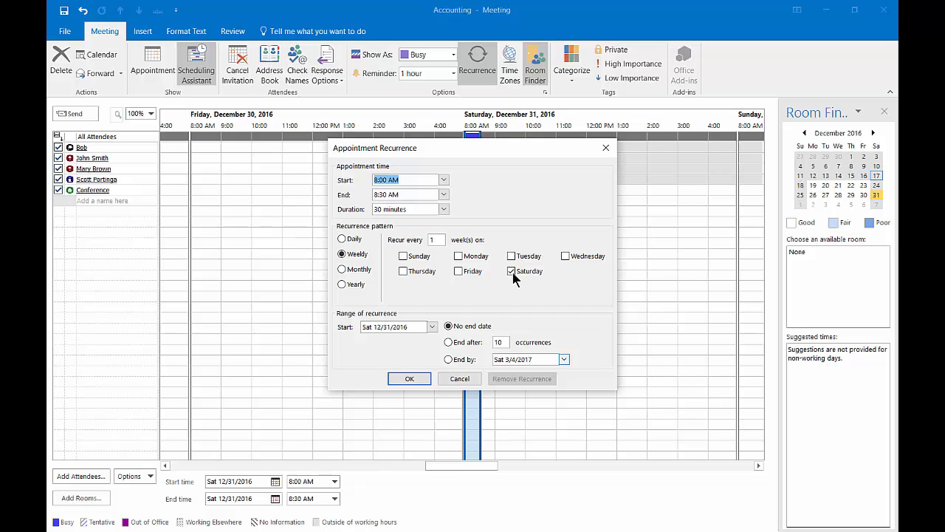
mouse_move(512, 376)
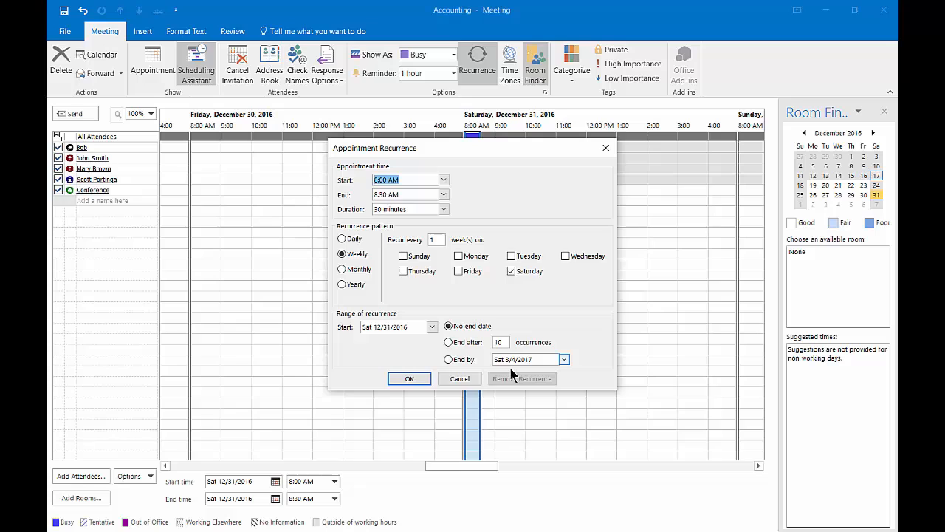
click(449, 343)
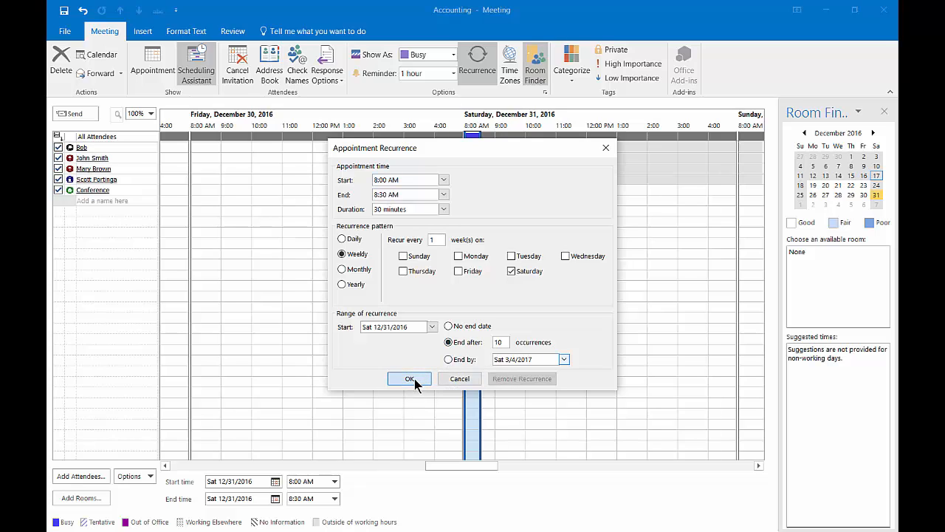
click(411, 378)
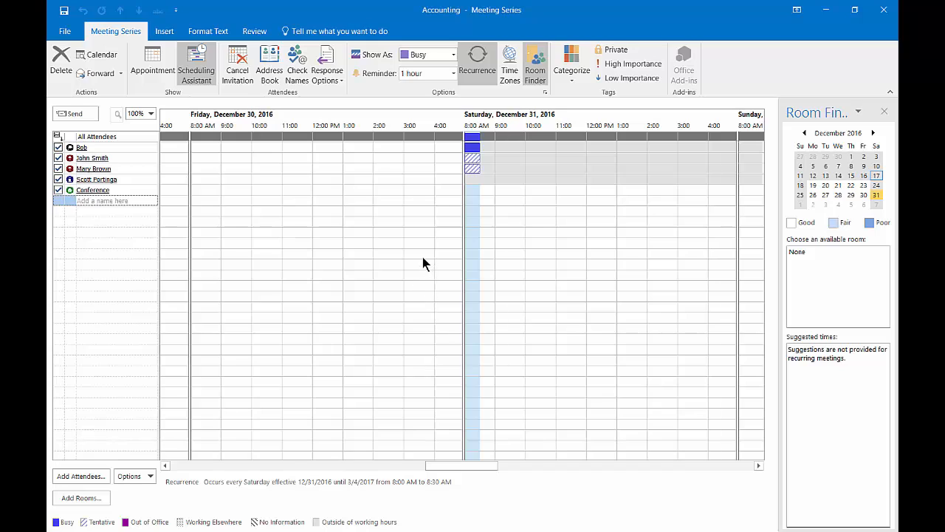
mouse_move(465, 455)
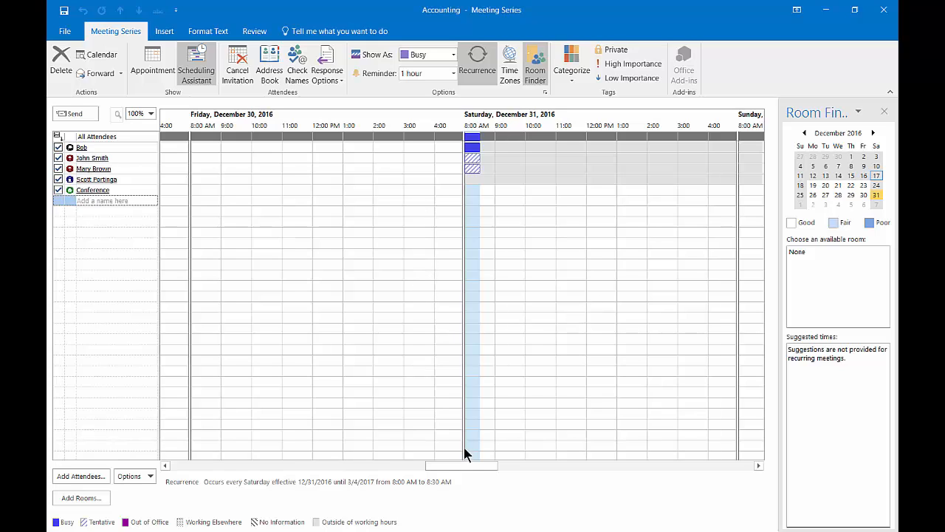
mouse_move(467, 310)
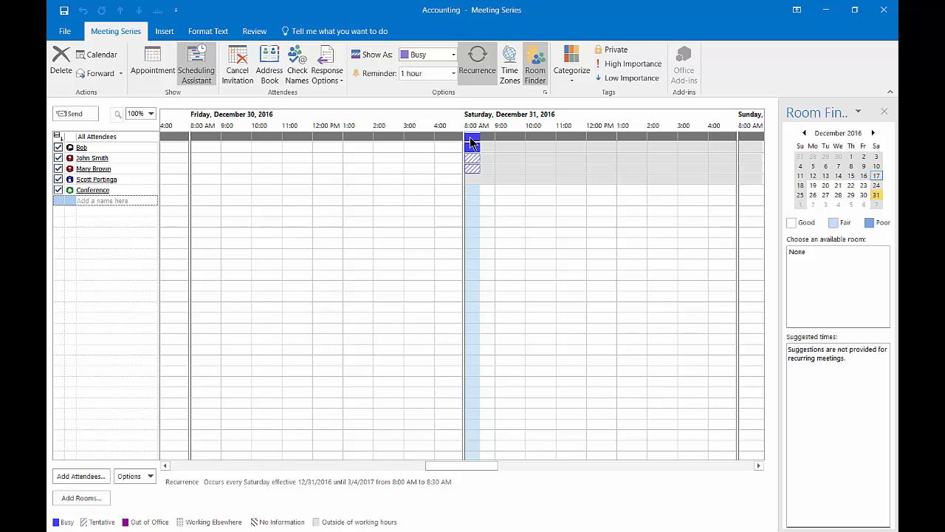
mouse_move(510, 62)
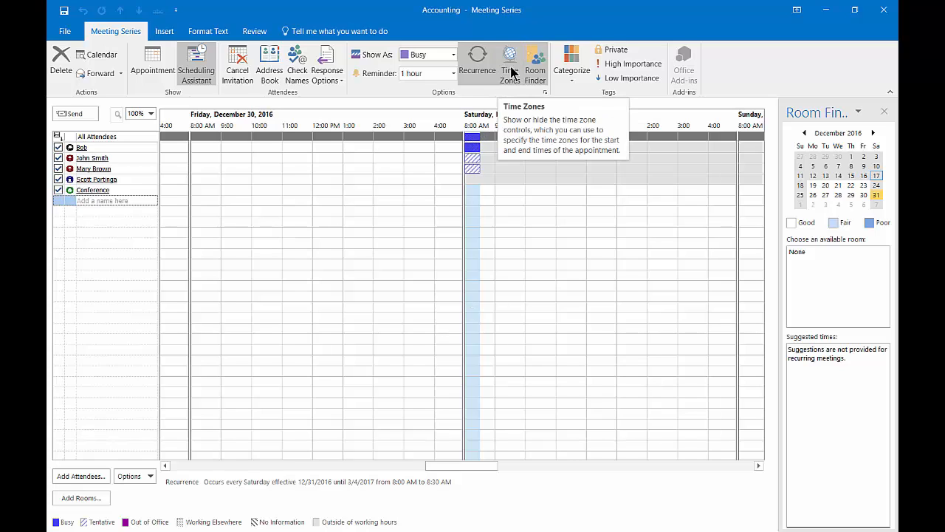
mouse_move(534, 67)
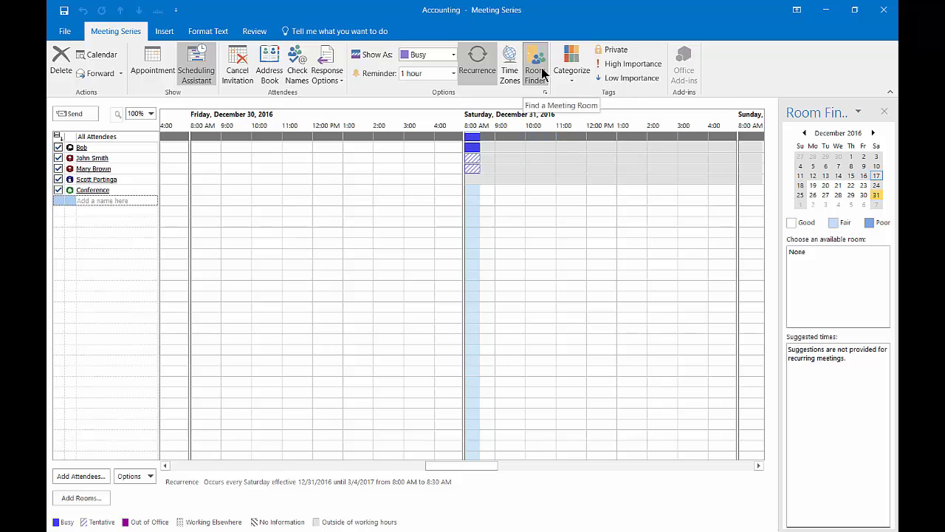
Tag the meeting with the Orange category and keep its default name
click(572, 65)
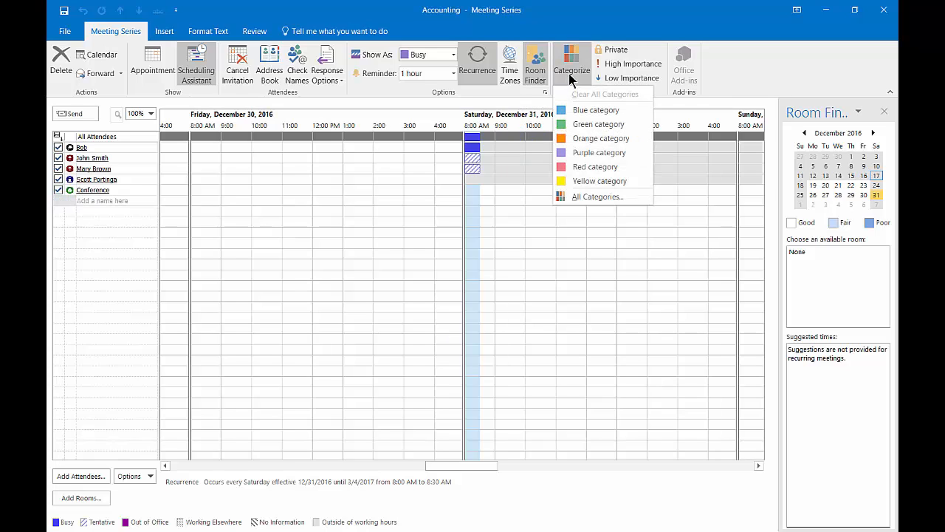
mouse_move(601, 139)
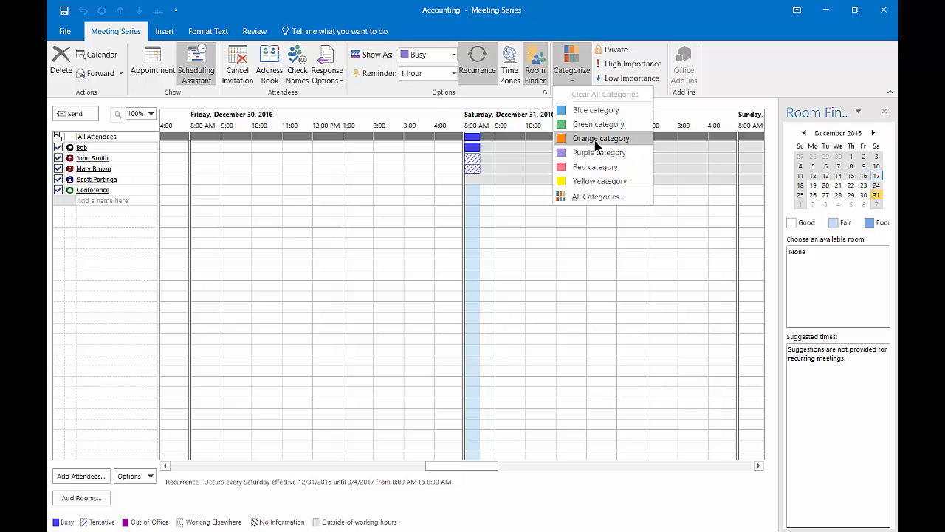
click(601, 139)
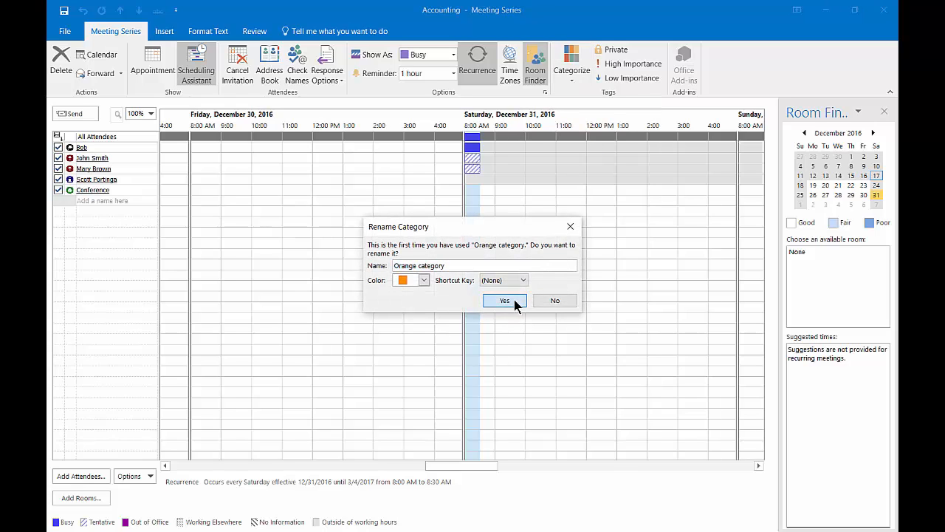
click(505, 302)
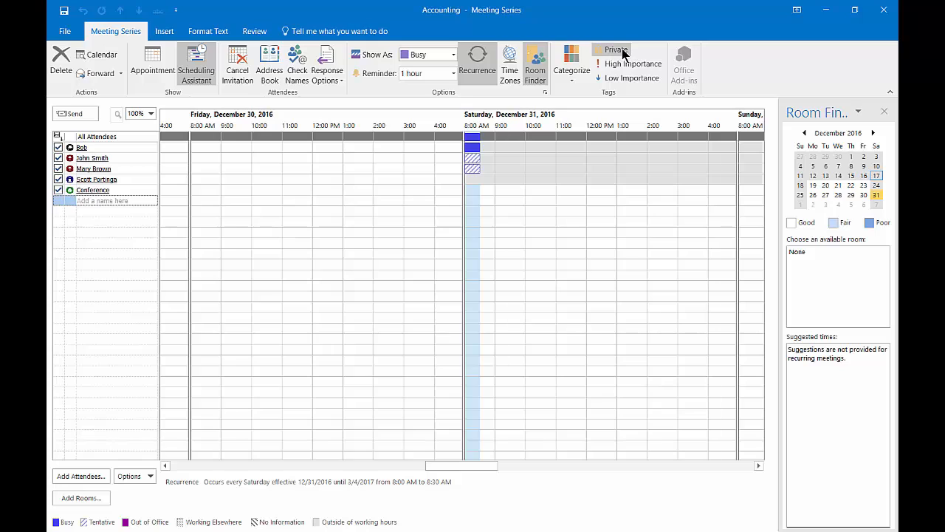
mouse_move(616, 50)
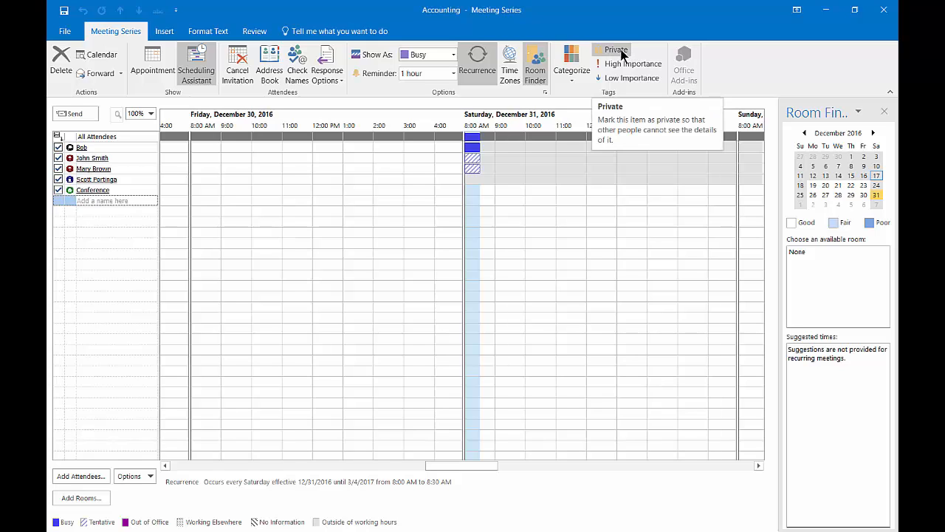
mouse_move(632, 63)
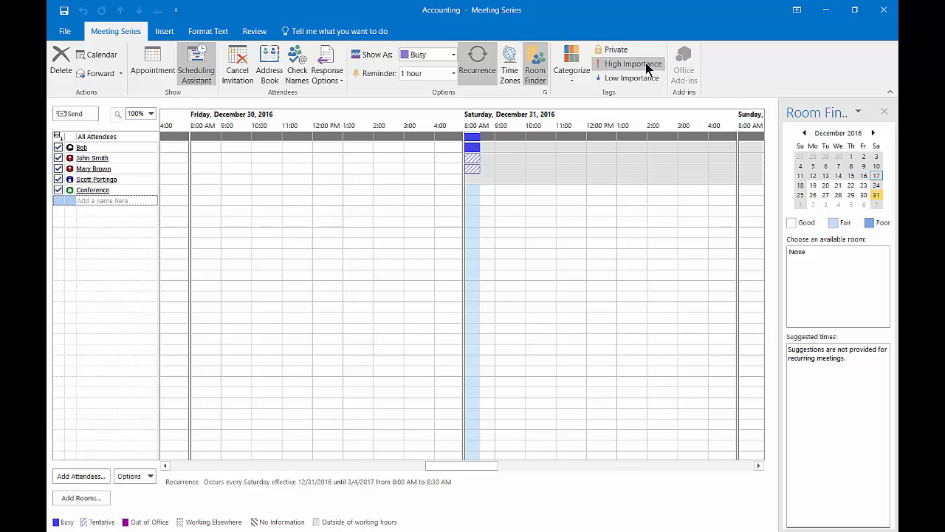
mouse_move(632, 64)
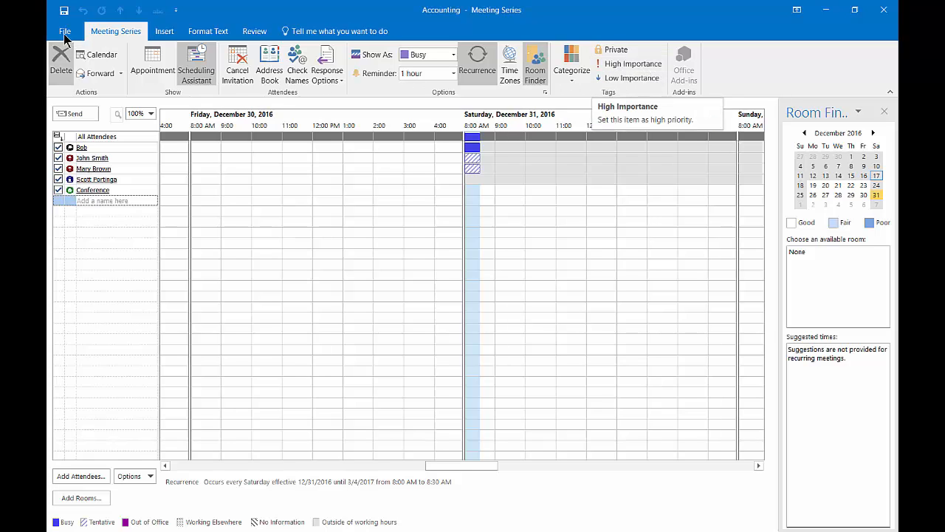
Show the meeting's file info page in Backstage view
click(65, 31)
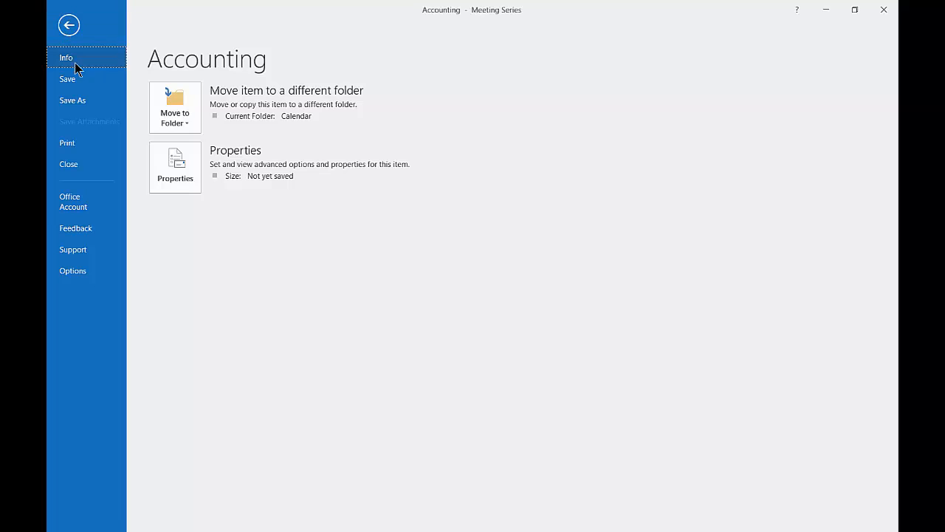
Save the Accounting meeting series and return to the meeting window
click(68, 24)
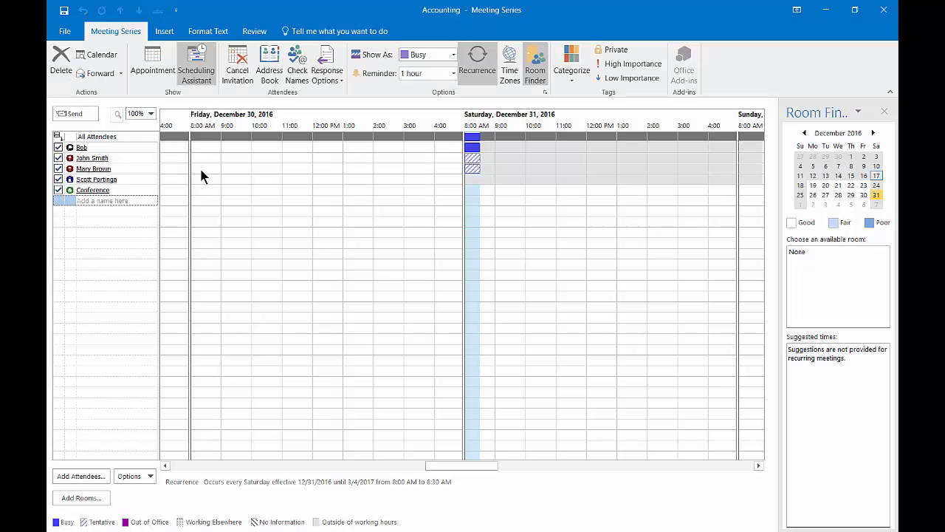
mouse_move(877, 27)
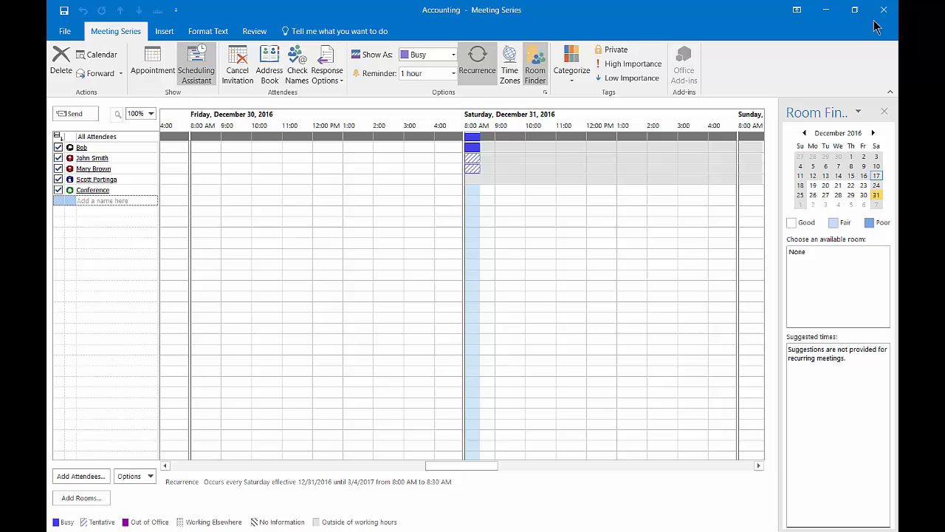